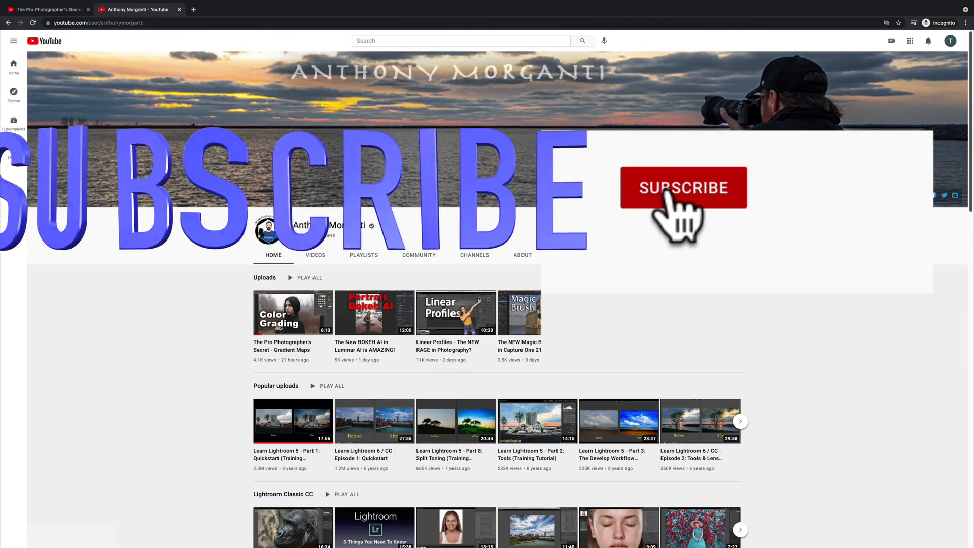
- Give the Gradient Maps video on YouTube a thumbs-up like
{"action": "left_click", "coordinate": [682, 188]}
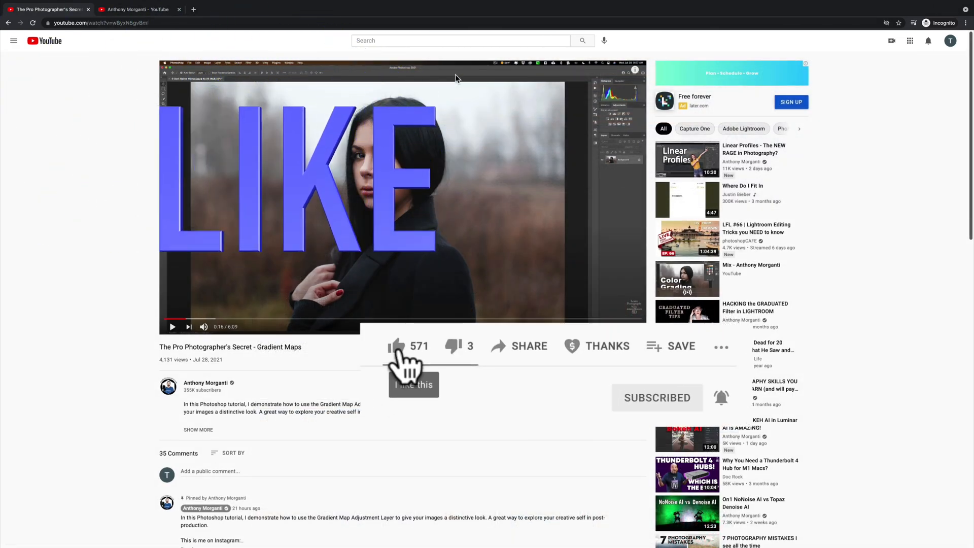
{"action": "left_click", "coordinate": [396, 346]}
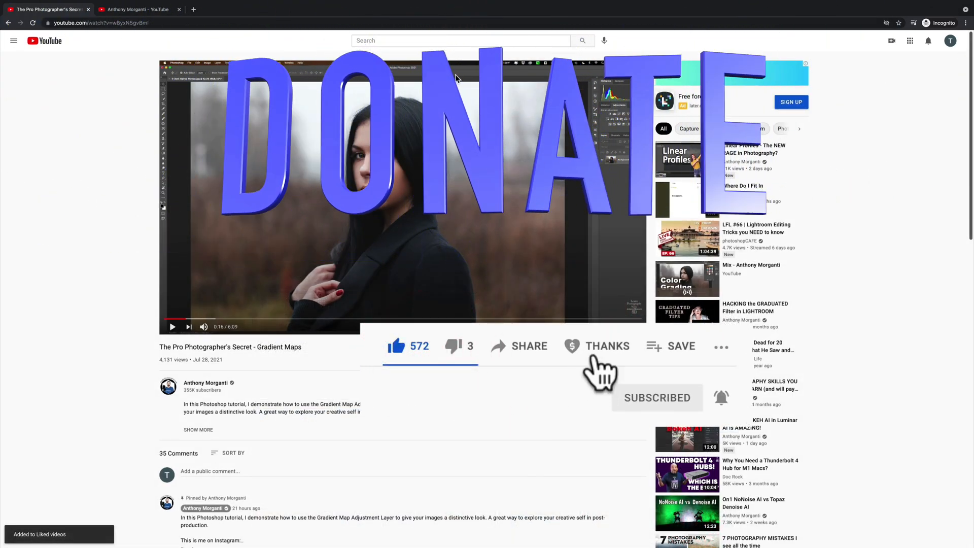
{"action": "left_click", "coordinate": [607, 346]}
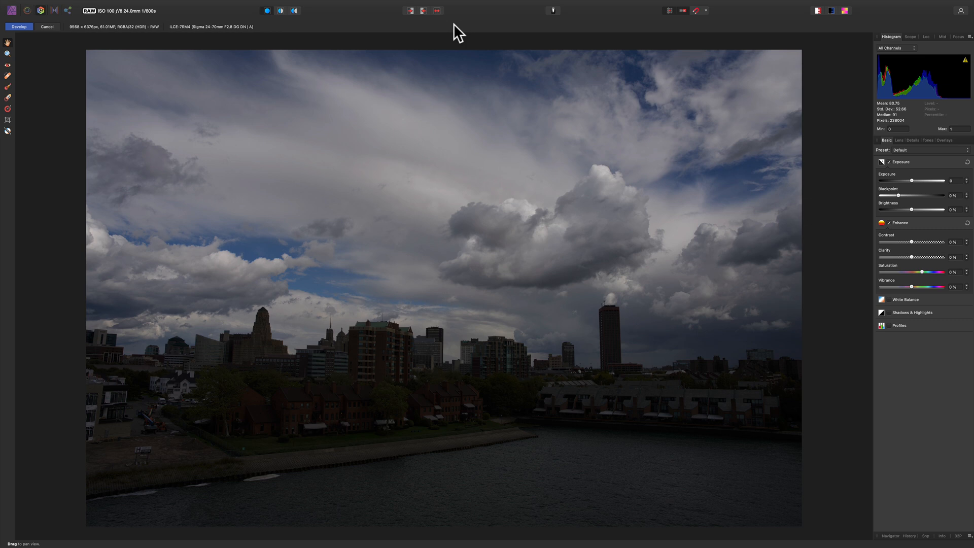
- Set the Develop assistant's Tone curve option to Take no action and close the options
{"action": "left_click", "coordinate": [552, 11]}
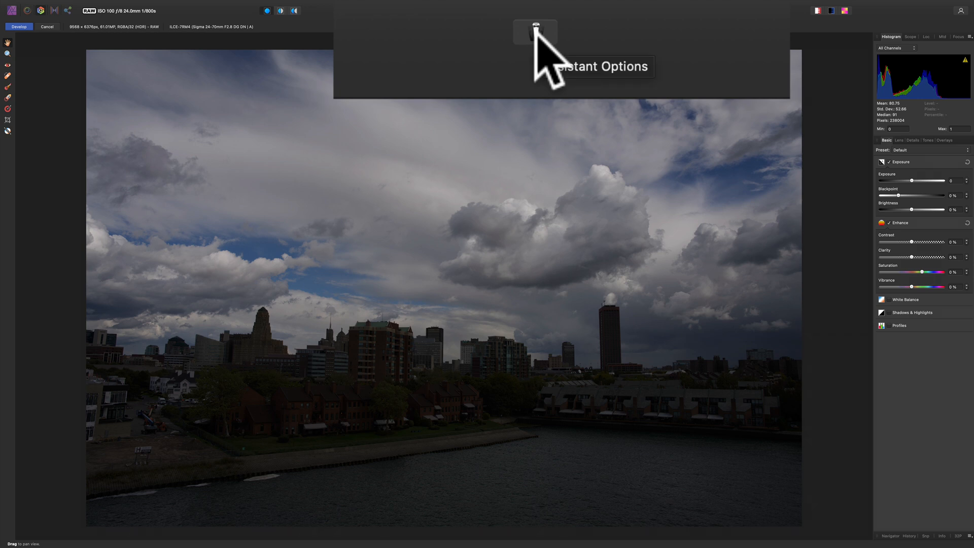
{"action": "left_click", "coordinate": [534, 33]}
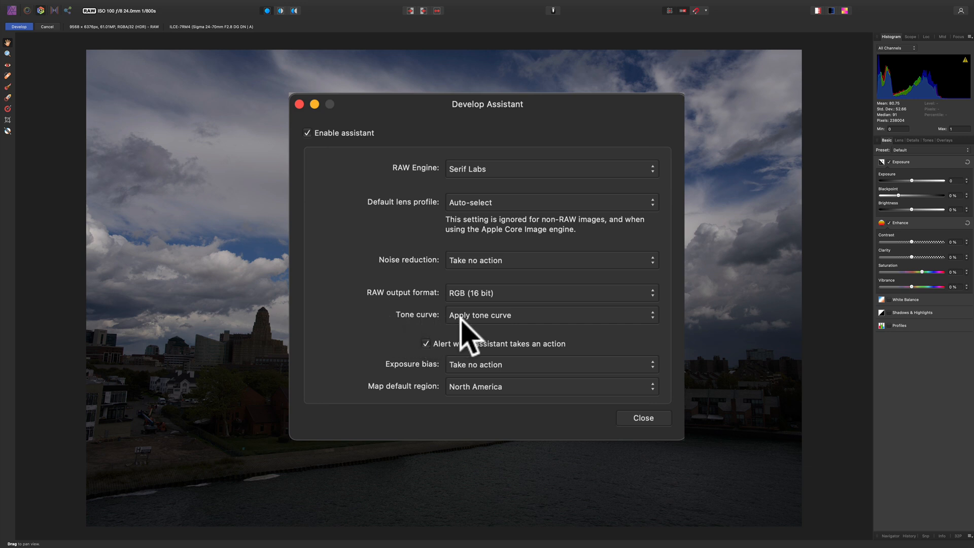
{"action": "mouse_move", "coordinate": [525, 338]}
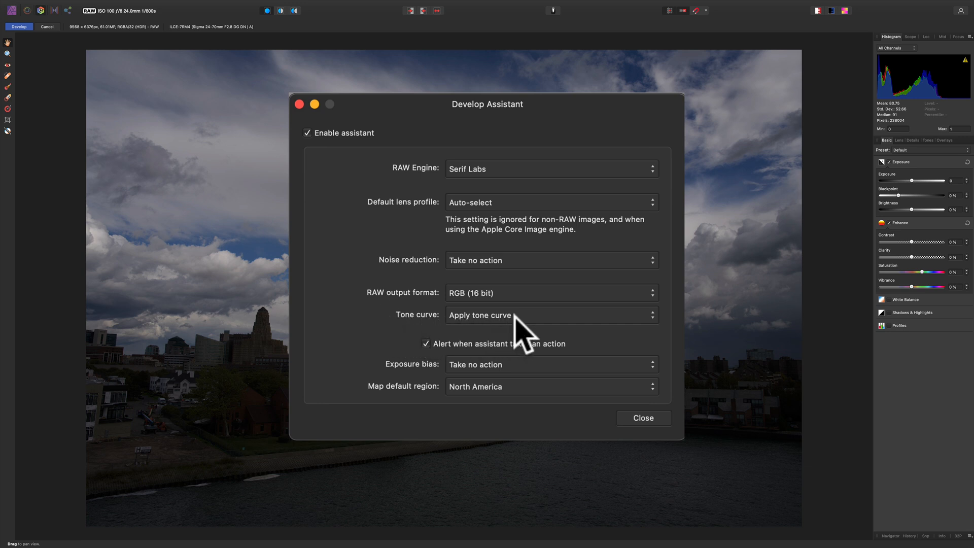
{"action": "left_click", "coordinate": [549, 315]}
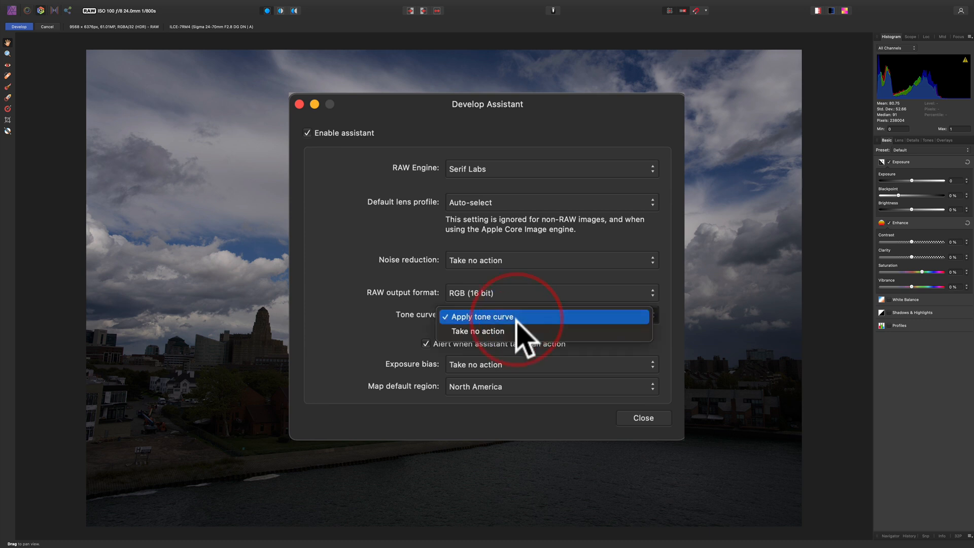
{"action": "left_click", "coordinate": [478, 330]}
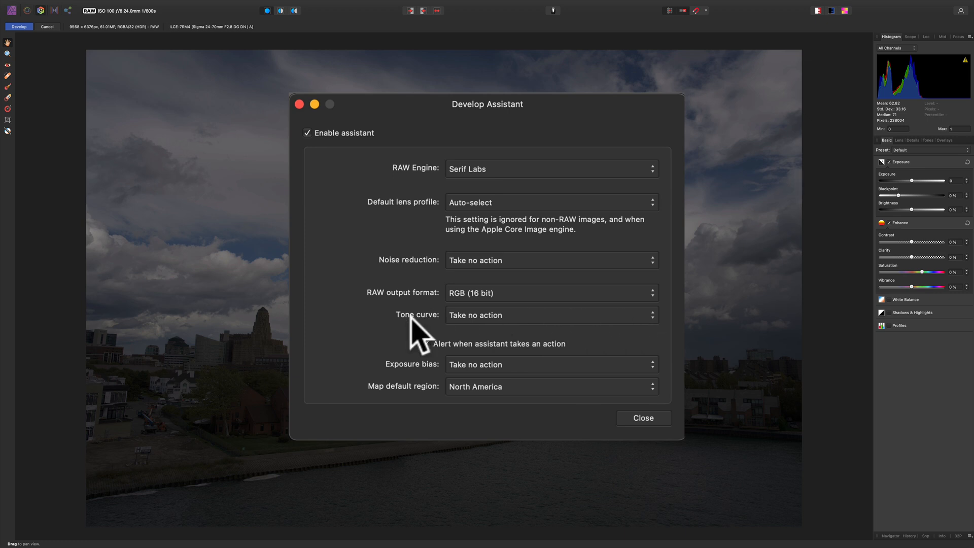
{"action": "left_click", "coordinate": [426, 344]}
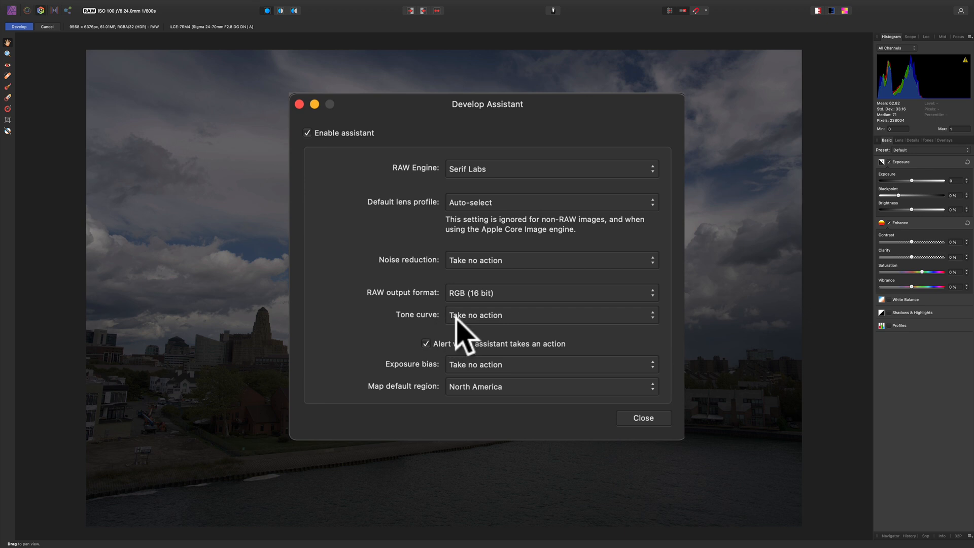
{"action": "mouse_move", "coordinate": [443, 365]}
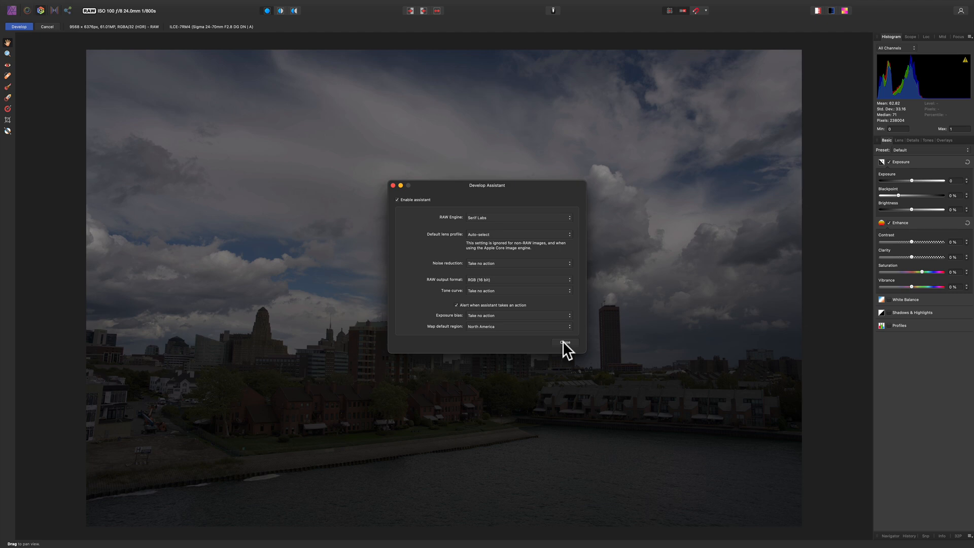
{"action": "left_click", "coordinate": [563, 342]}
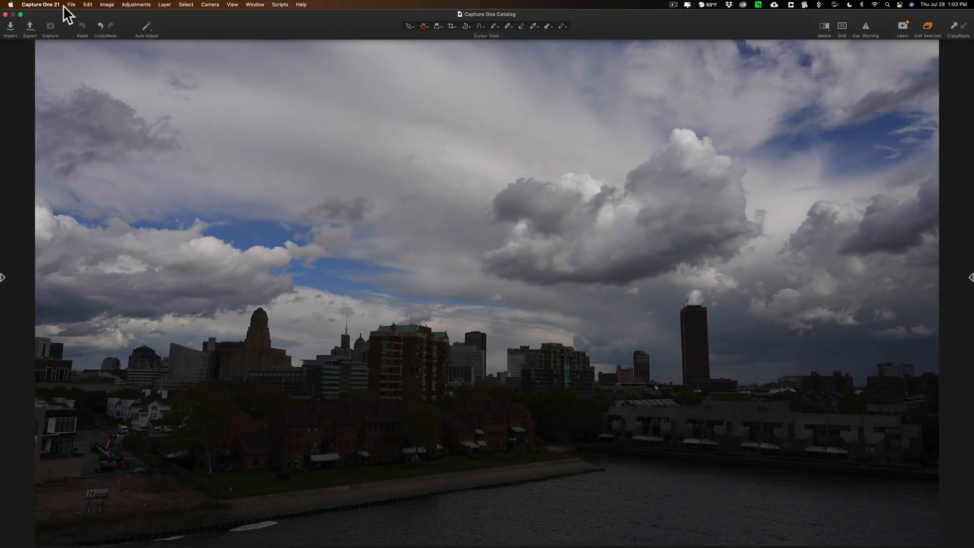
- Restore the tool panels and set the Base Characteristics curve to Linear Response
{"action": "left_click", "coordinate": [10, 5]}
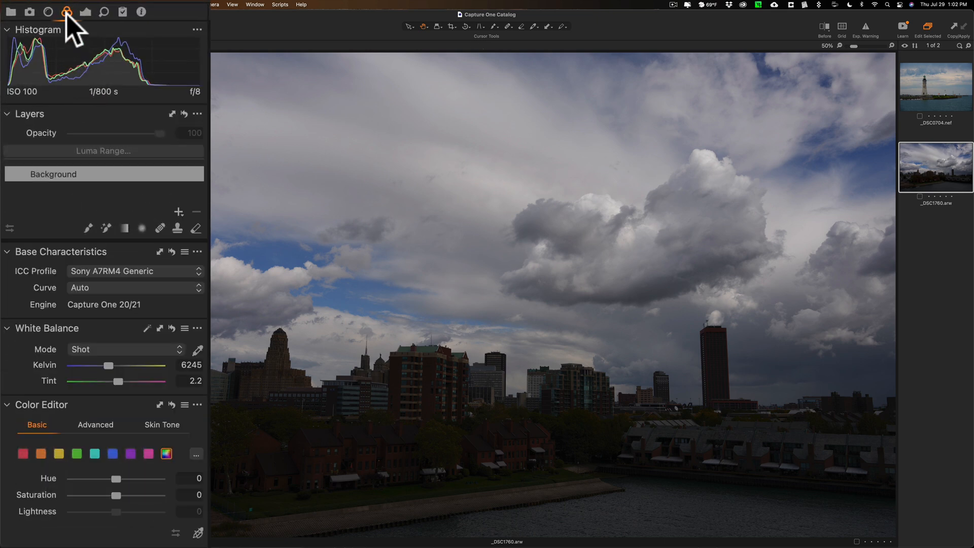
{"action": "mouse_move", "coordinate": [67, 13]}
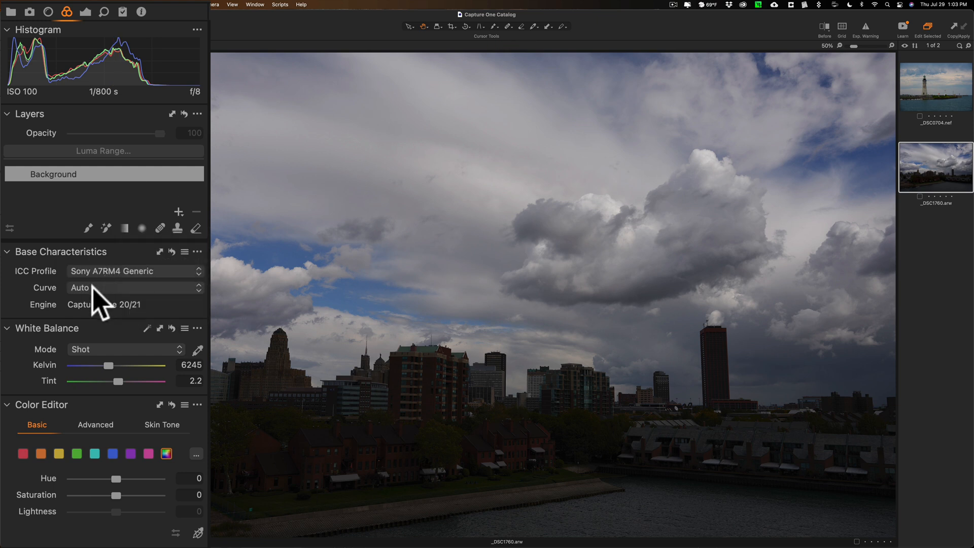
{"action": "mouse_move", "coordinate": [106, 304]}
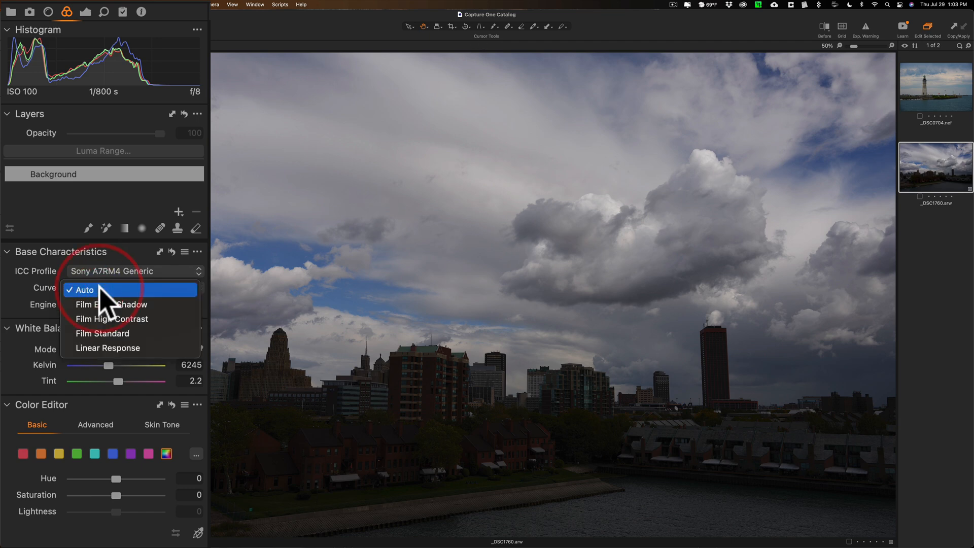
{"action": "left_click", "coordinate": [107, 347]}
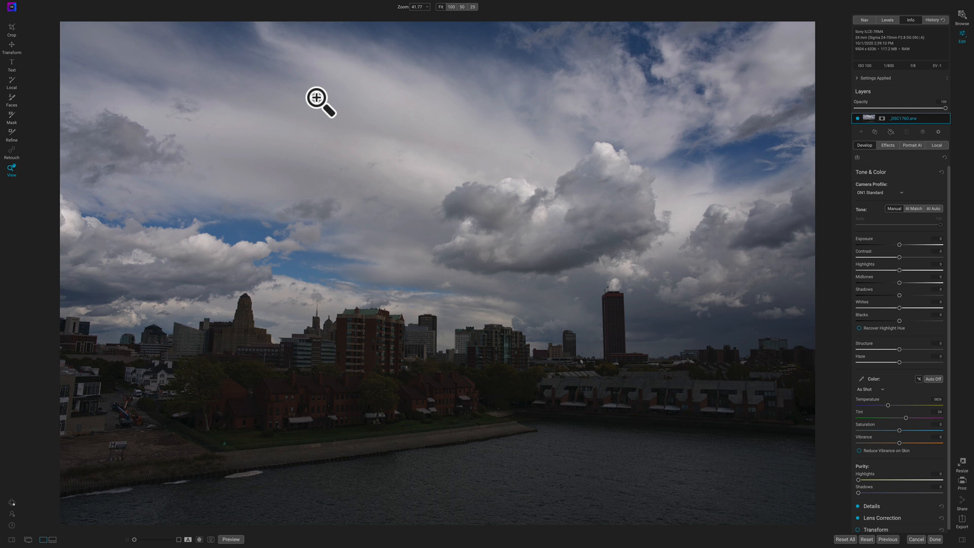
{"action": "mouse_move", "coordinate": [717, 164]}
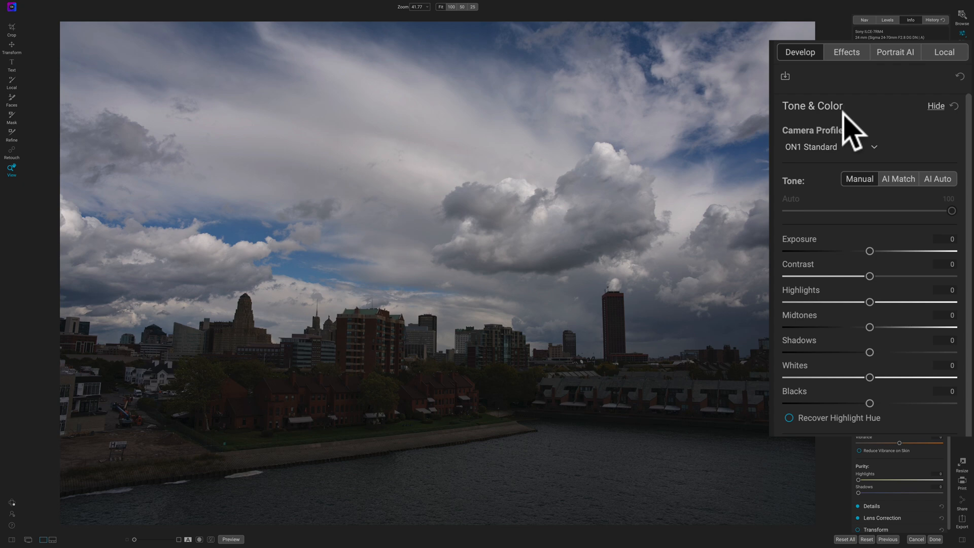
- Apply the Linear Raw camera profile from the Tone & Color profile list
{"action": "left_click", "coordinate": [829, 146]}
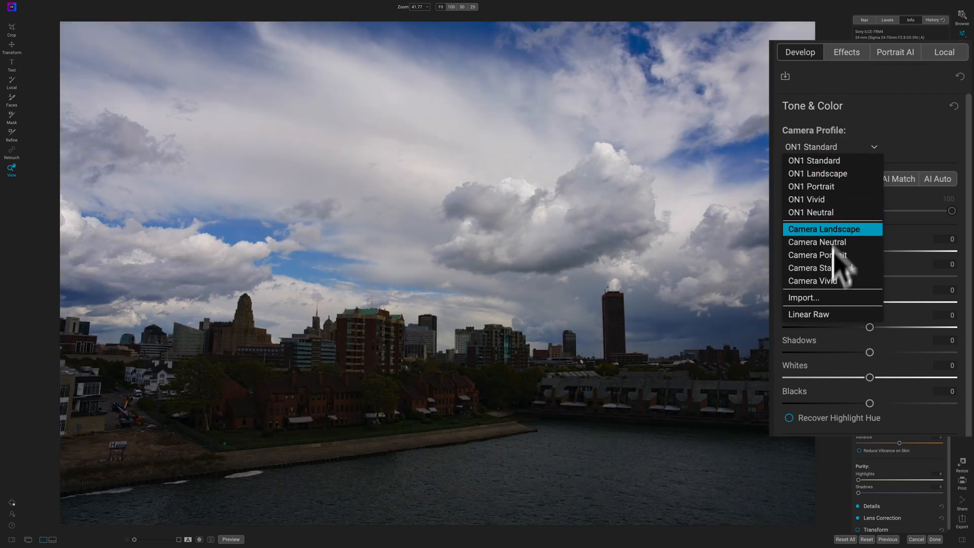
{"action": "left_click", "coordinate": [809, 313]}
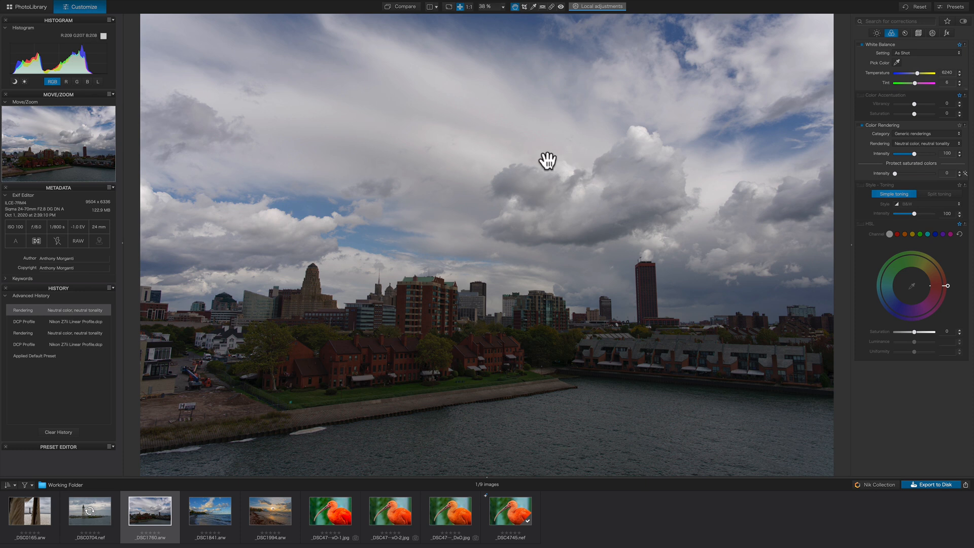
{"action": "mouse_move", "coordinate": [242, 87]}
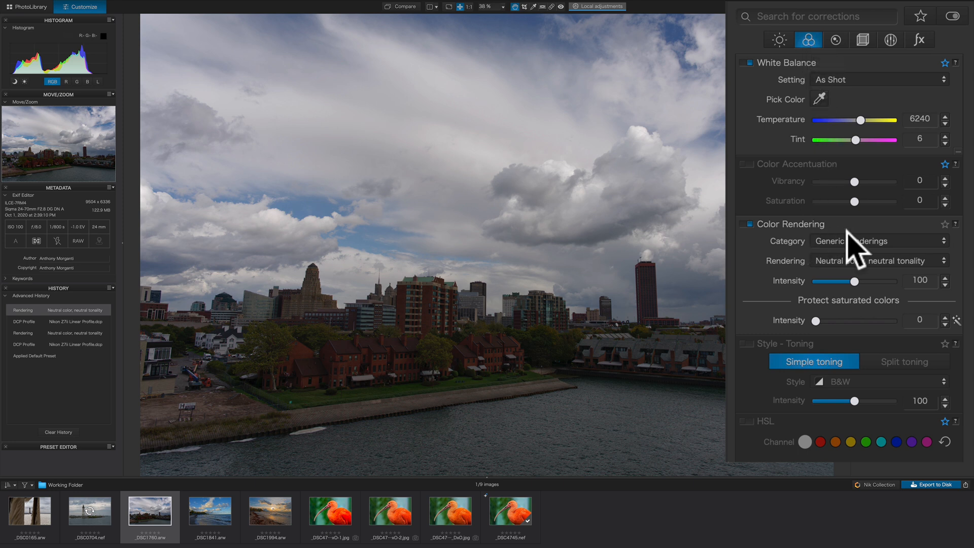
- Open the Color Rendering Category dropdown to reach the DCP Profile option
{"action": "left_click", "coordinate": [878, 241]}
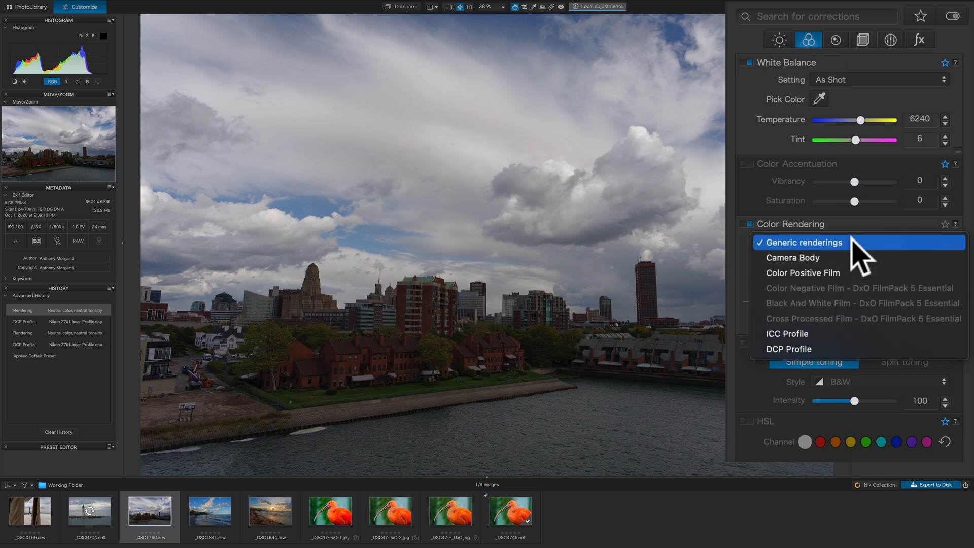
{"action": "mouse_move", "coordinate": [839, 305]}
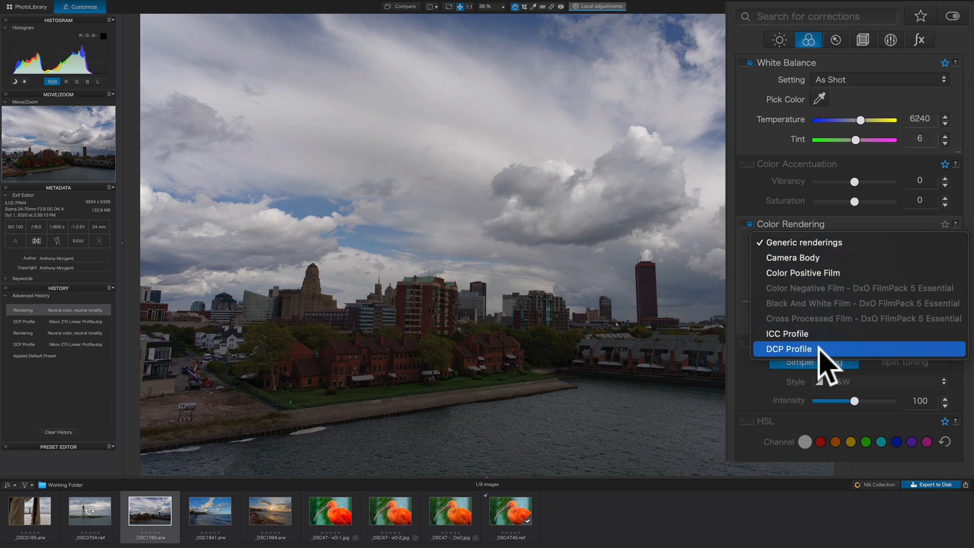
- Import the Sony A7Riv Linear Profile DCP and use it as the colour rendering
{"action": "left_click", "coordinate": [788, 349]}
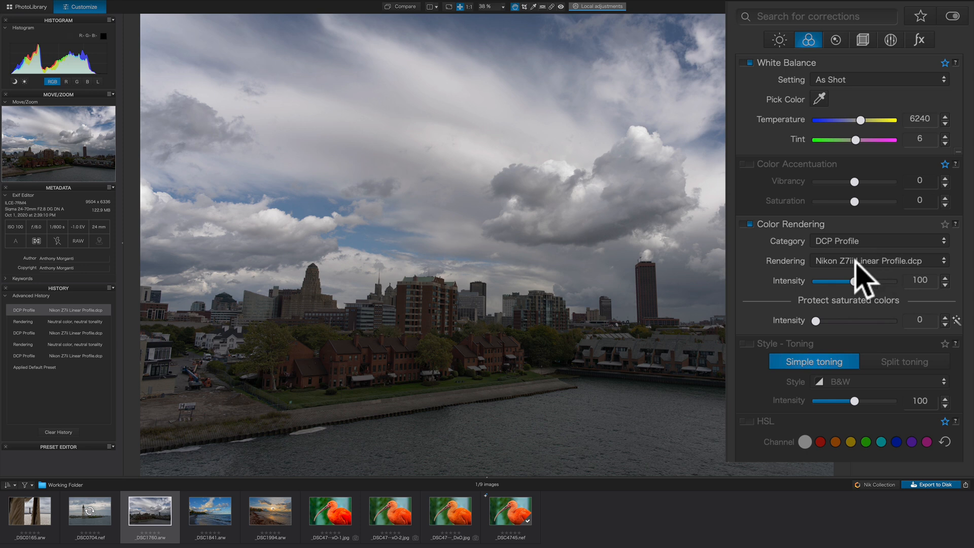
{"action": "mouse_move", "coordinate": [881, 276]}
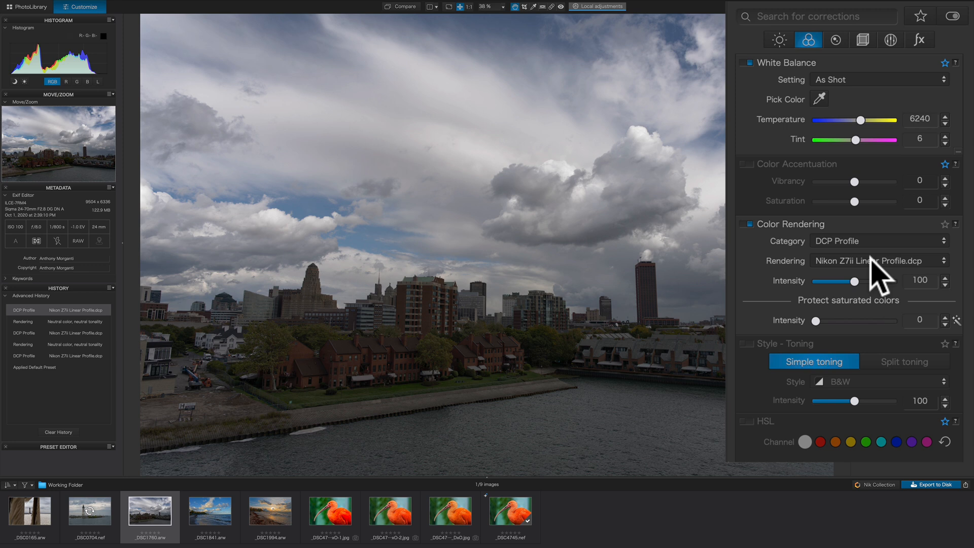
{"action": "left_click", "coordinate": [879, 260]}
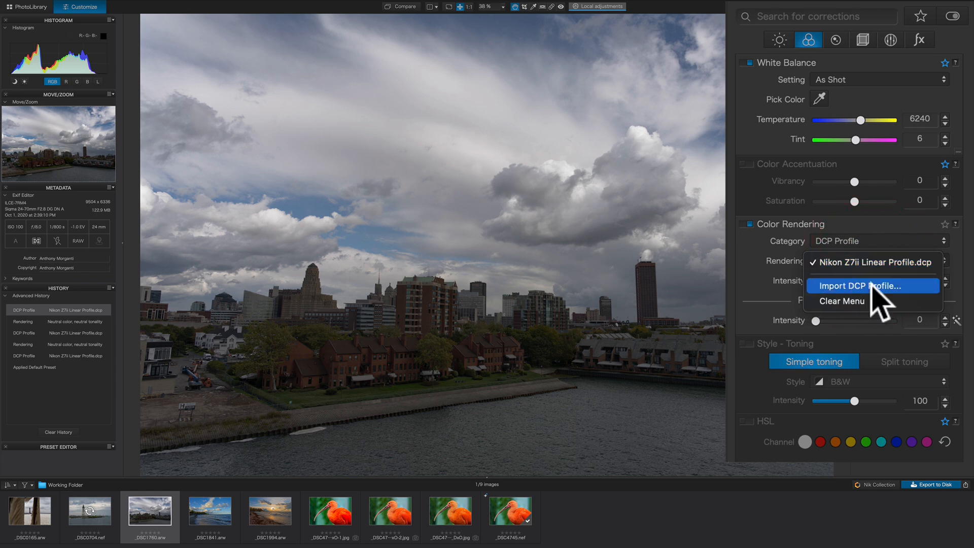
{"action": "left_click", "coordinate": [860, 286]}
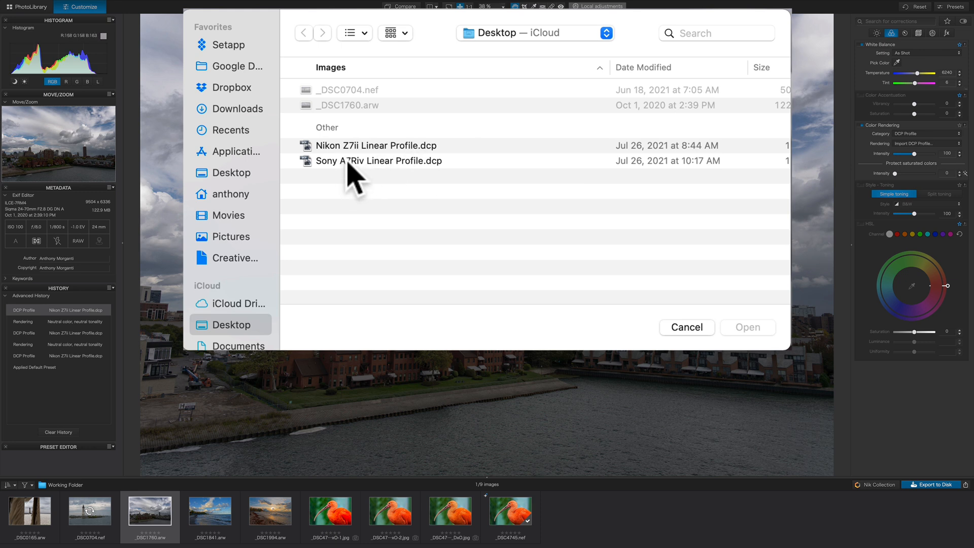
{"action": "left_click", "coordinate": [379, 160]}
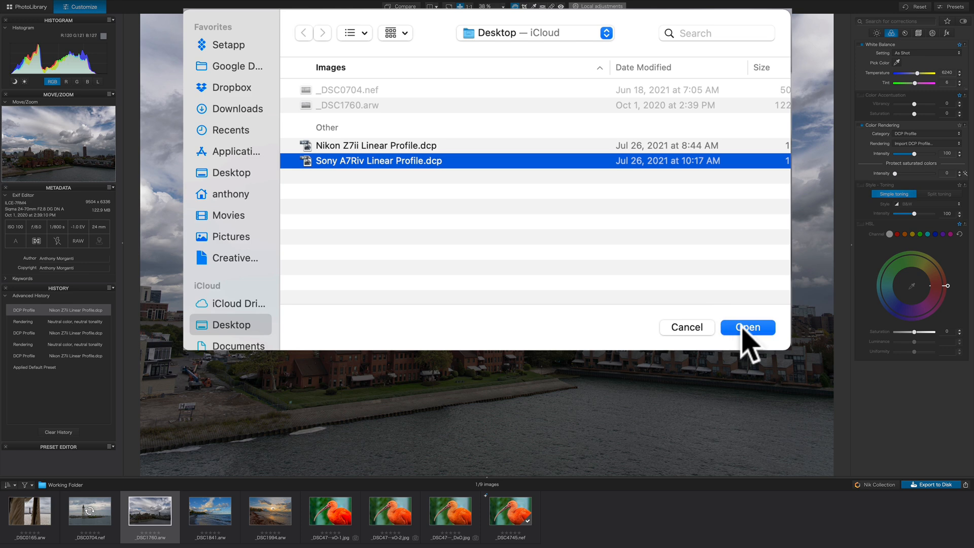
{"action": "left_click", "coordinate": [747, 327]}
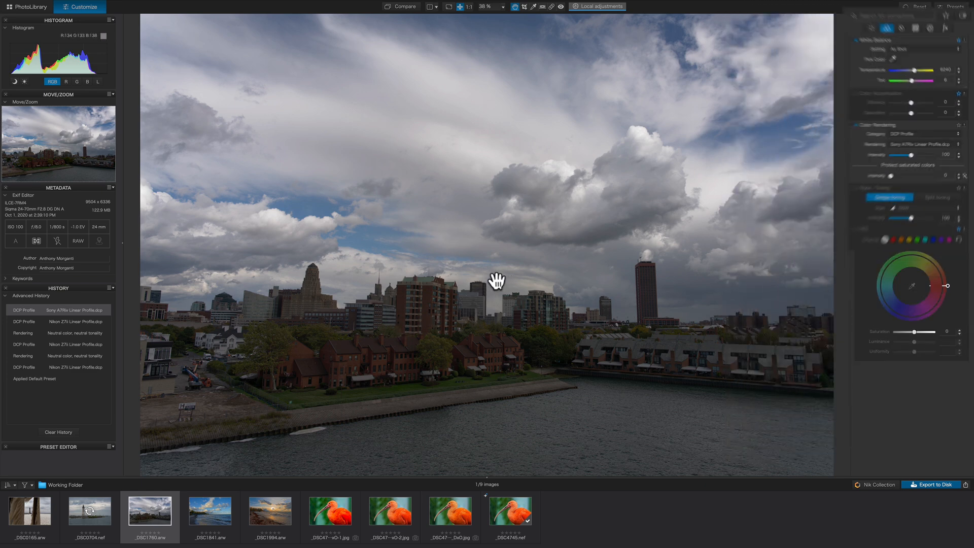
- Show the Light corrections in the Customize panel
{"action": "left_click", "coordinate": [876, 33]}
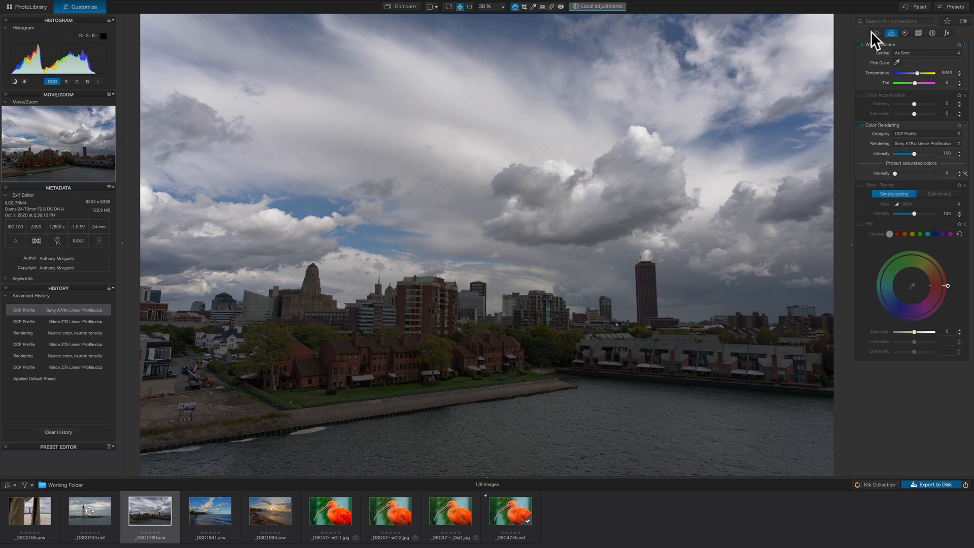
{"action": "left_click", "coordinate": [877, 32]}
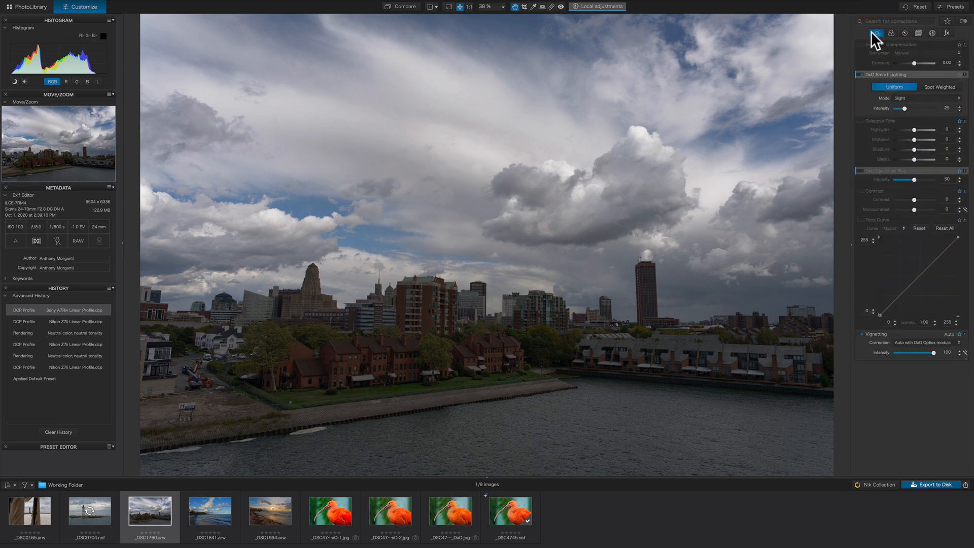
{"action": "mouse_move", "coordinate": [894, 42]}
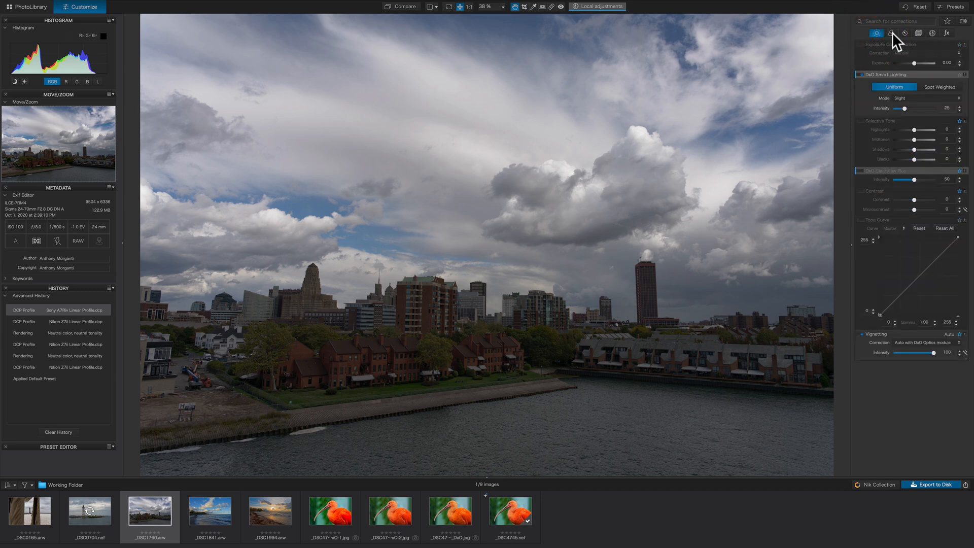
{"action": "left_click", "coordinate": [889, 33]}
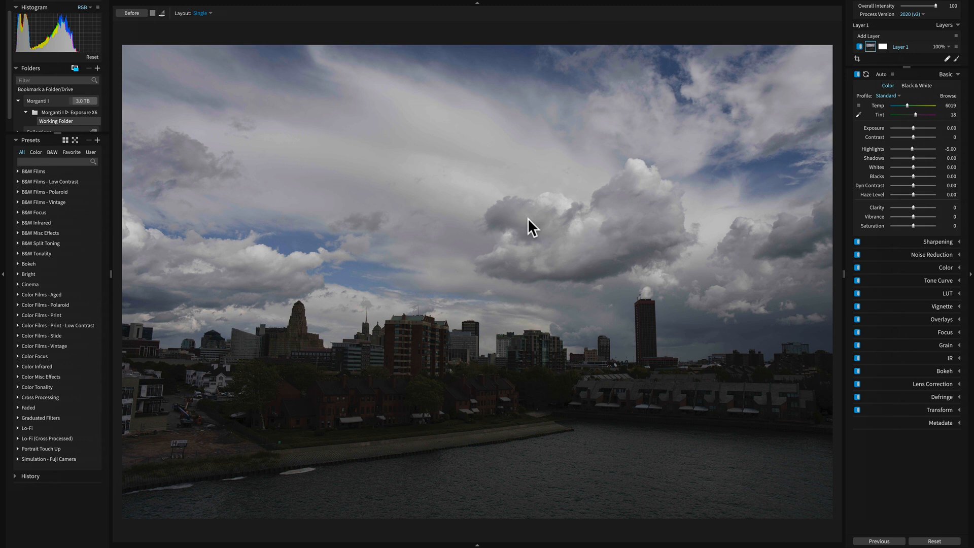
{"action": "mouse_move", "coordinate": [524, 242]}
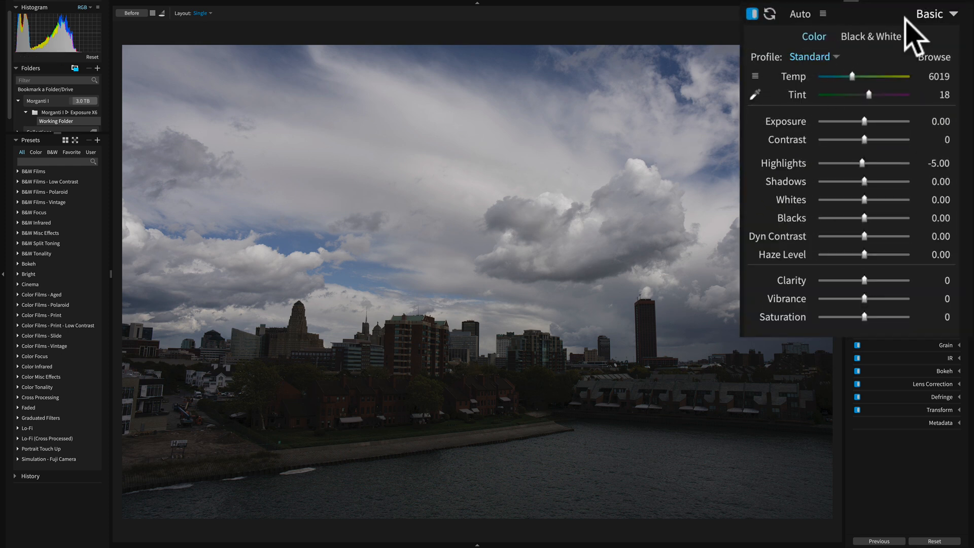
- Open the Basic panel's Profile dropdown to start a DCP import
{"action": "left_click", "coordinate": [813, 56]}
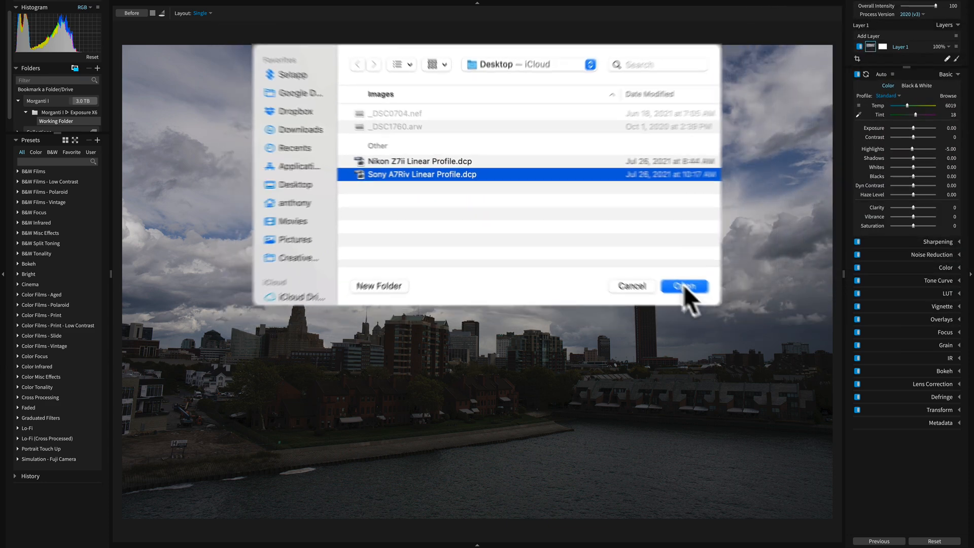
- Import Sony A7Riv Linear Profile.dcp and pick it from the Profile dropdown
{"action": "left_click", "coordinate": [684, 286]}
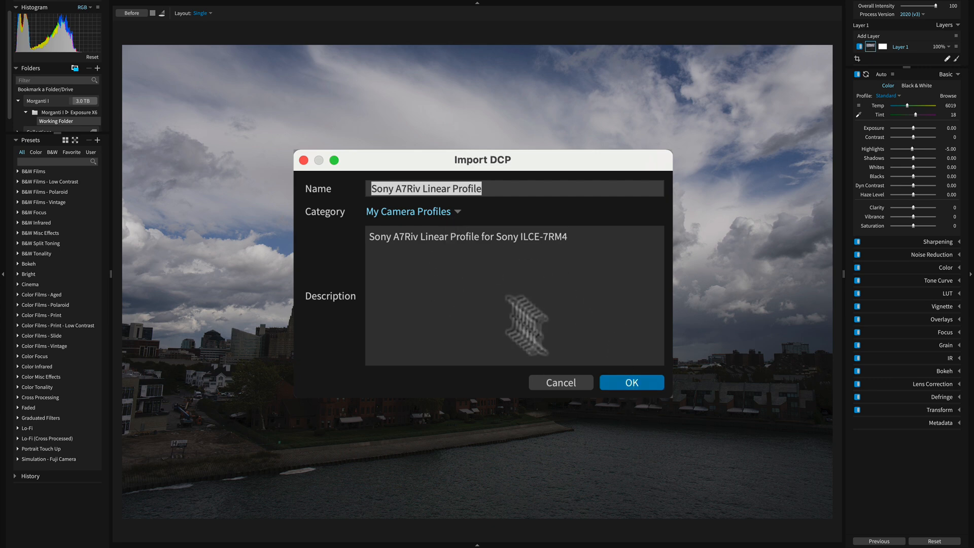
{"action": "left_click", "coordinate": [631, 382]}
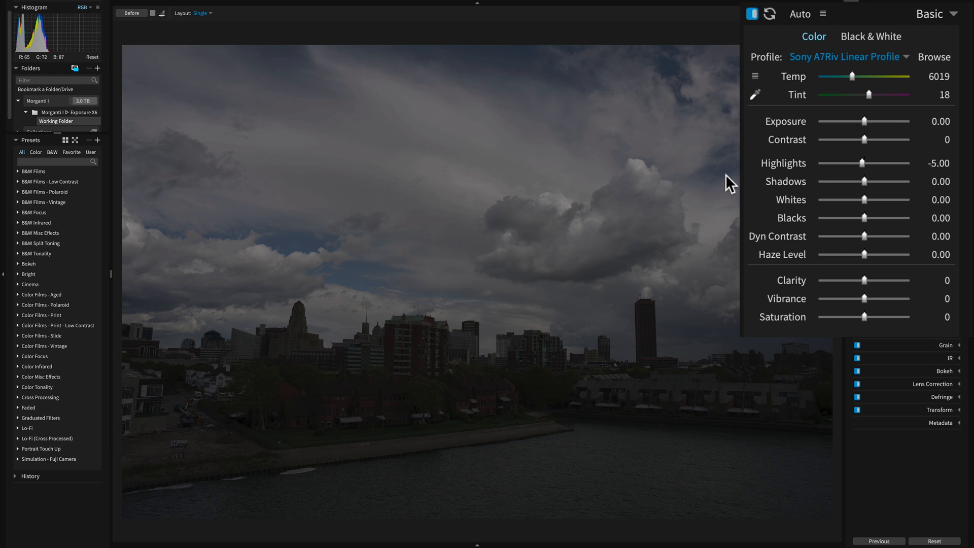
{"action": "left_click", "coordinate": [843, 56]}
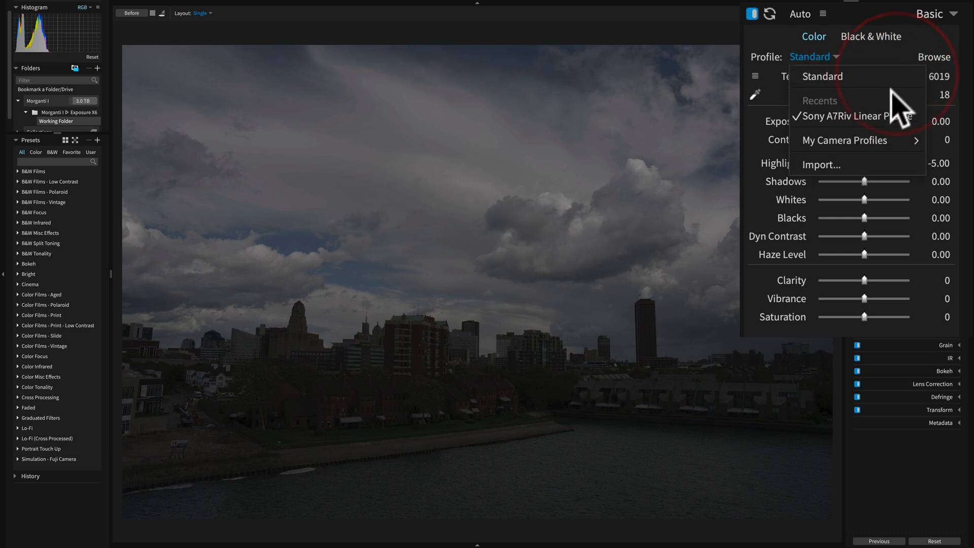
{"action": "left_click", "coordinate": [858, 116]}
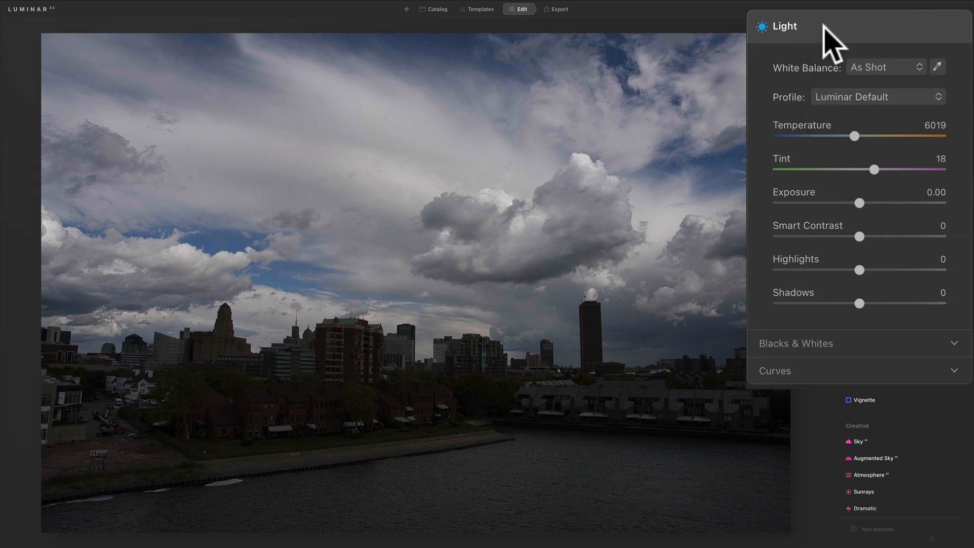
- Preview the Camera Landscape, Clear and Deep profiles, then close the list on Luminar Default
{"action": "left_click", "coordinate": [876, 97]}
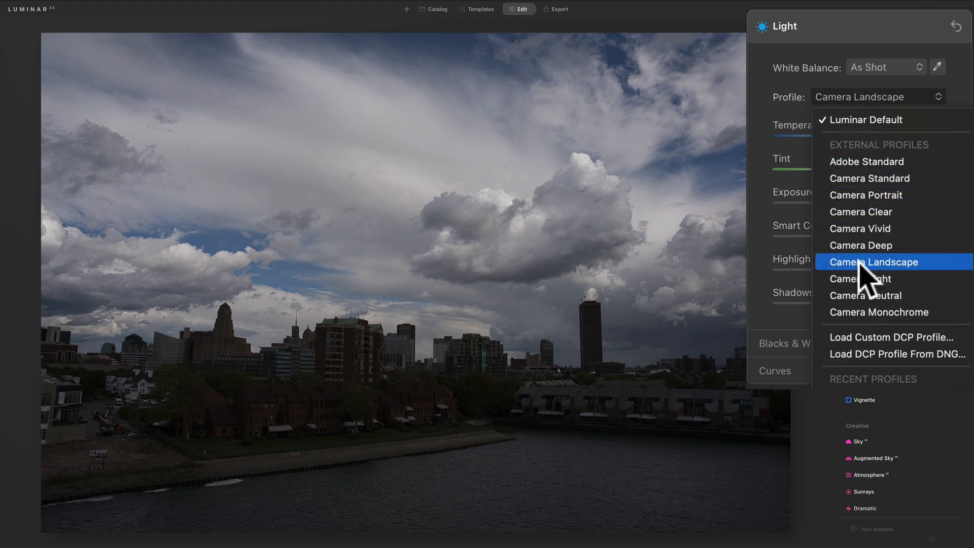
{"action": "left_click", "coordinate": [878, 312]}
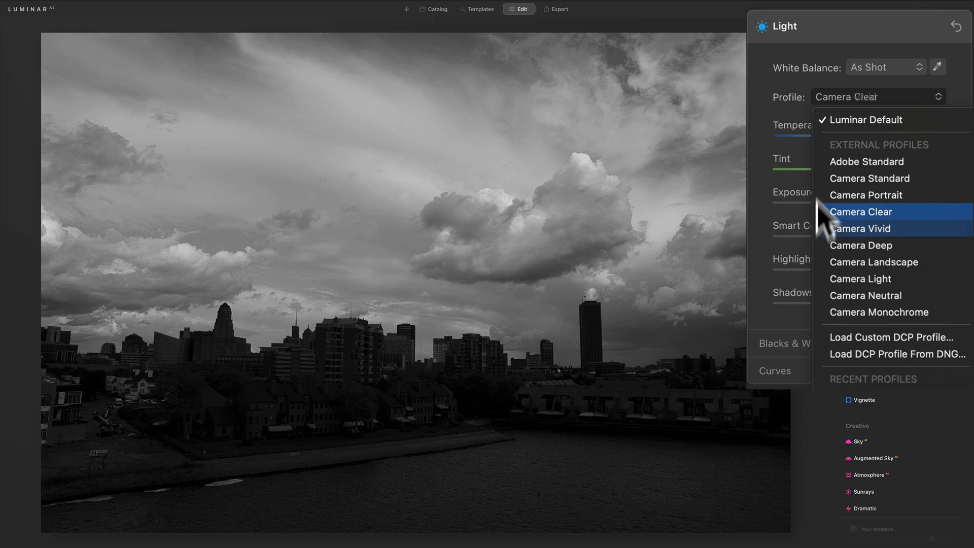
{"action": "left_click", "coordinate": [861, 245]}
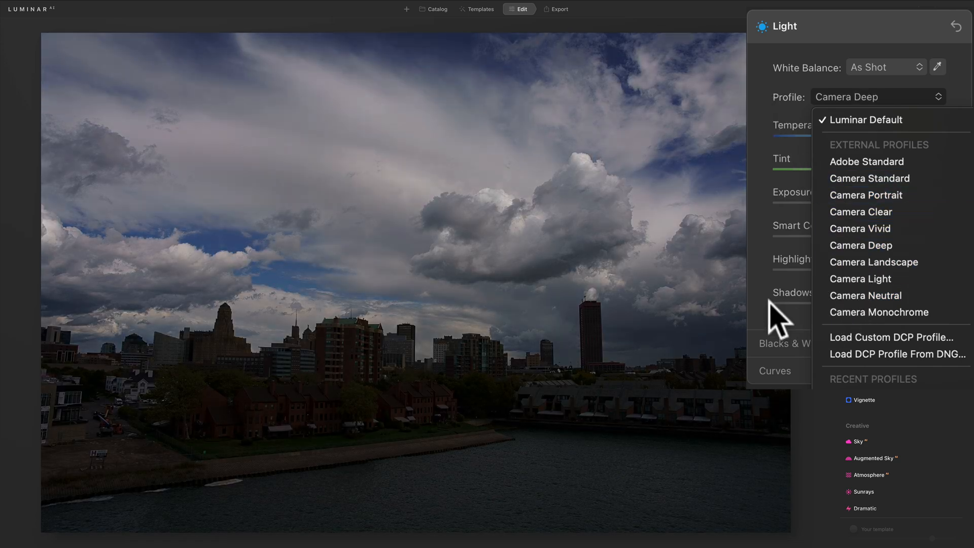
{"action": "left_click", "coordinate": [866, 119]}
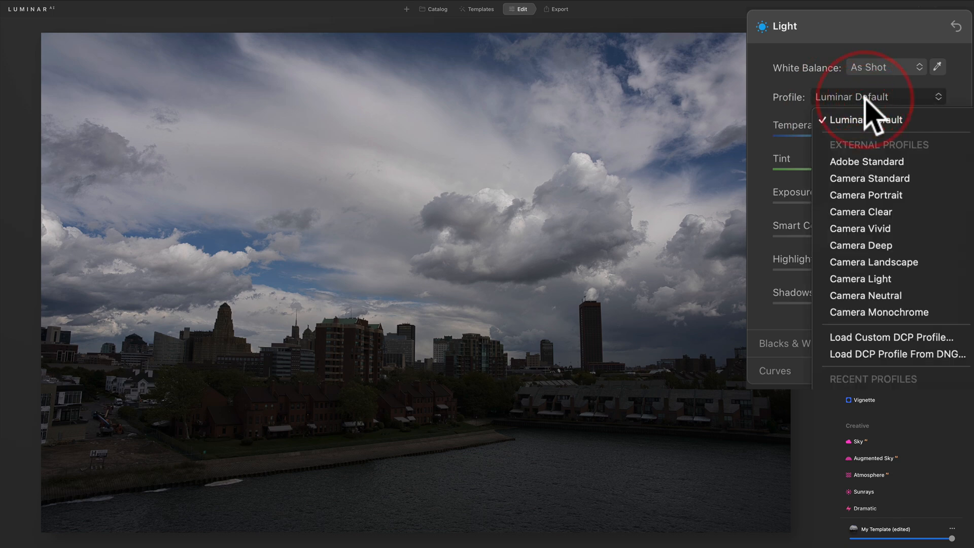
{"action": "left_click", "coordinate": [865, 194]}
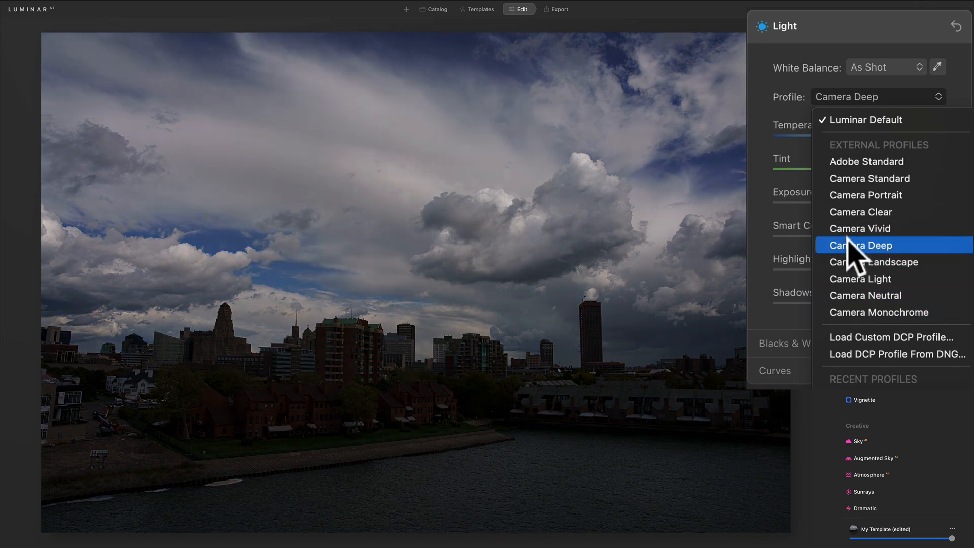
{"action": "mouse_move", "coordinate": [801, 127]}
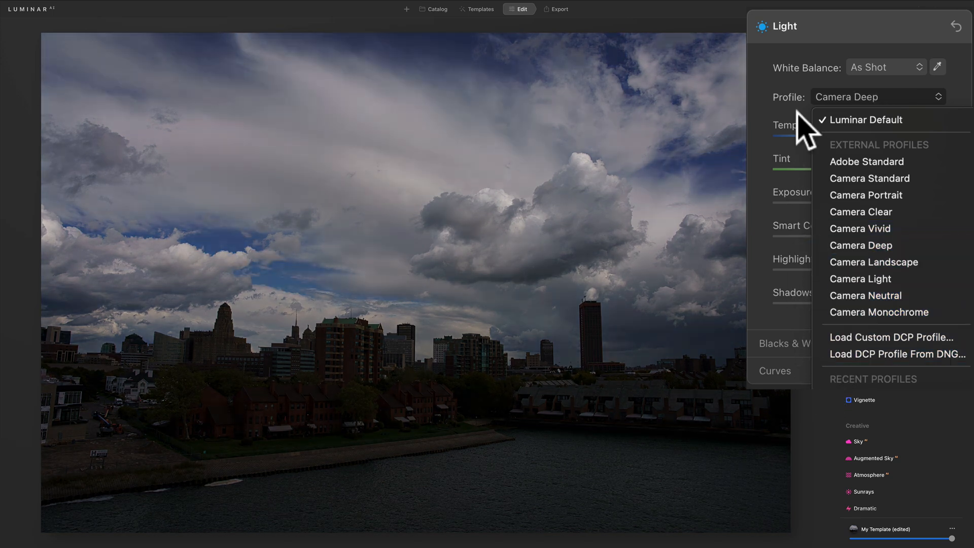
{"action": "left_click", "coordinate": [864, 120]}
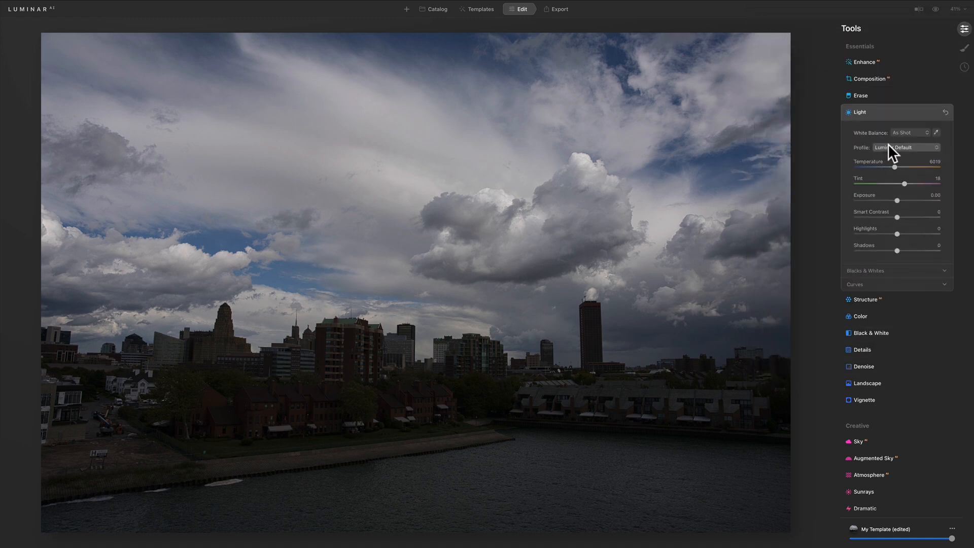
- Choose Load Custom DCP Profile… from the Light tool's Profile dropdown
{"action": "left_click", "coordinate": [906, 147]}
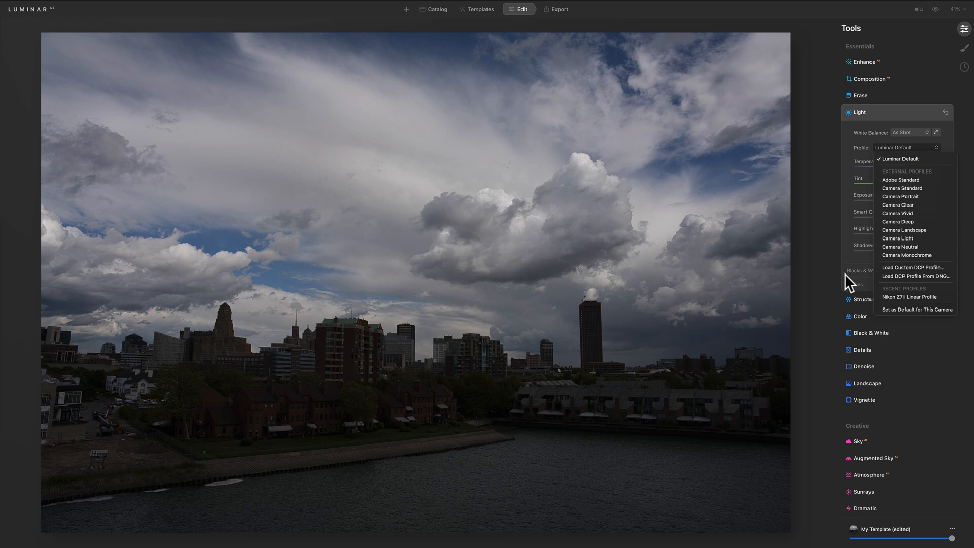
{"action": "mouse_move", "coordinate": [908, 275]}
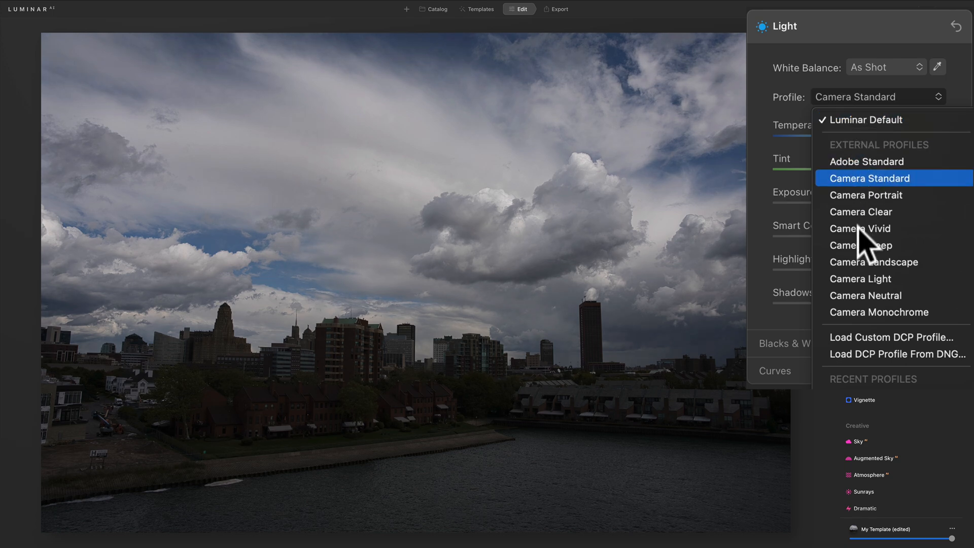
{"action": "left_click", "coordinate": [866, 161]}
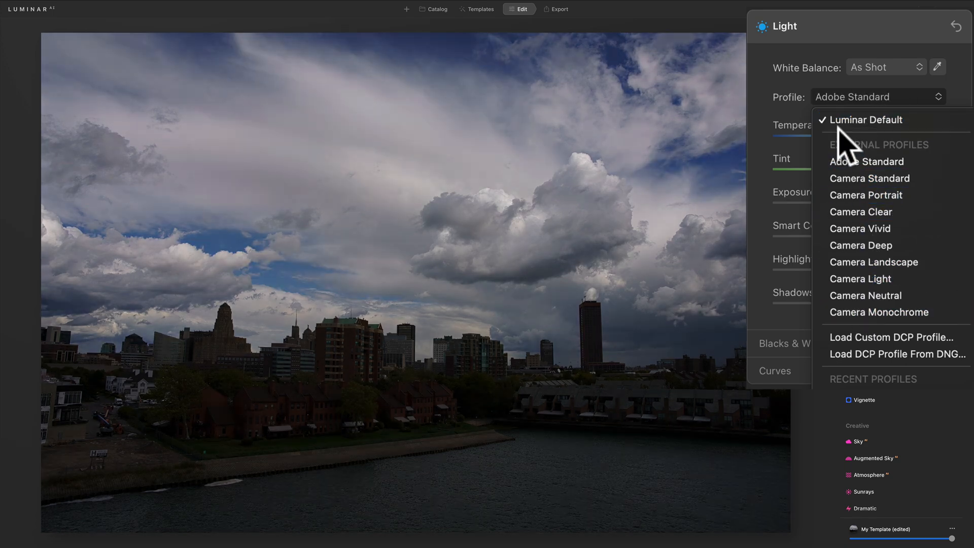
{"action": "left_click", "coordinate": [866, 120]}
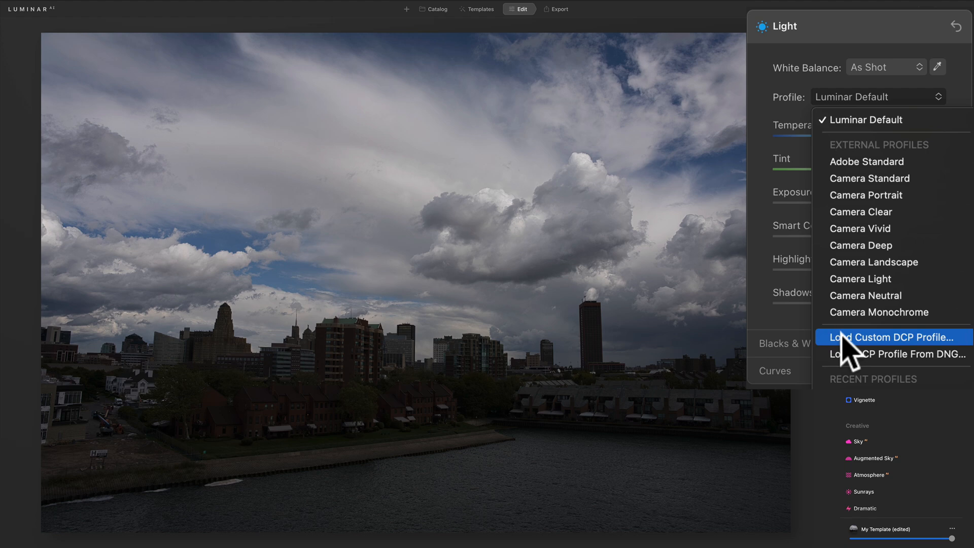
{"action": "left_click", "coordinate": [893, 338]}
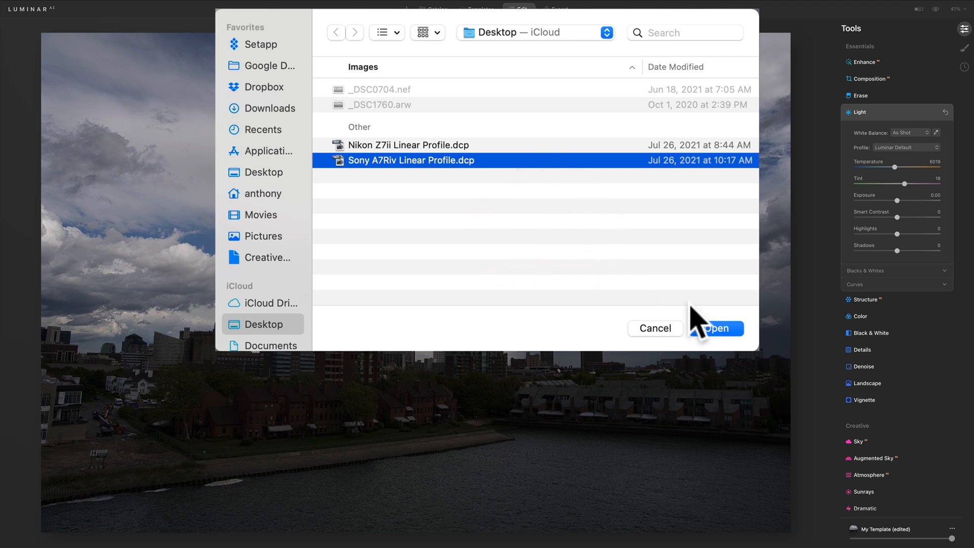
- Load Sony A7Riv Linear Profile.dcp and select it from Recent Profiles for the skyline raw
{"action": "left_click", "coordinate": [715, 328]}
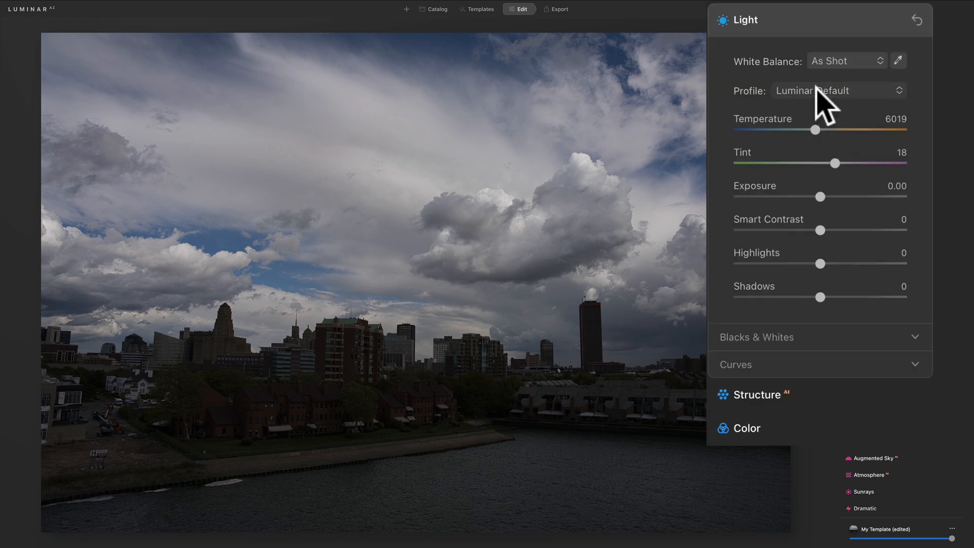
{"action": "left_click", "coordinate": [838, 90]}
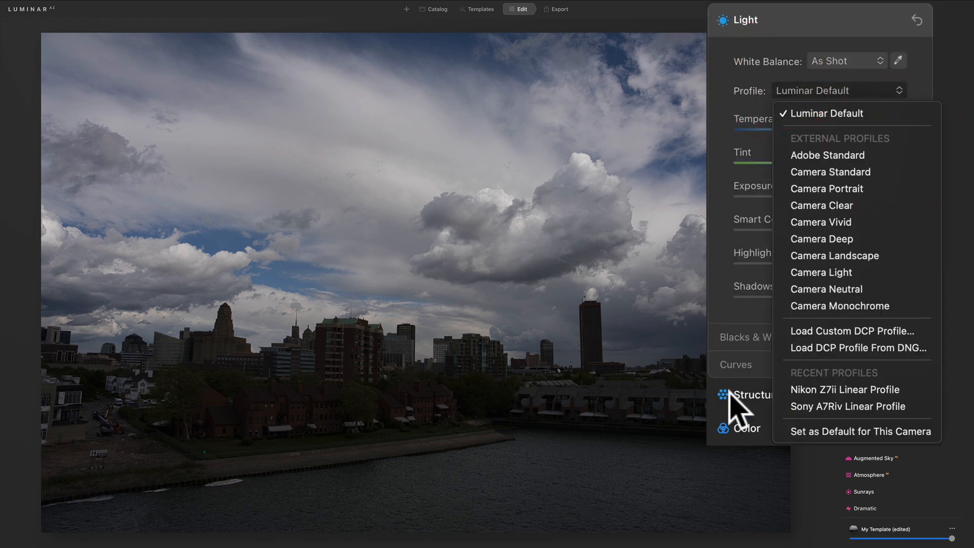
{"action": "left_click", "coordinate": [847, 406]}
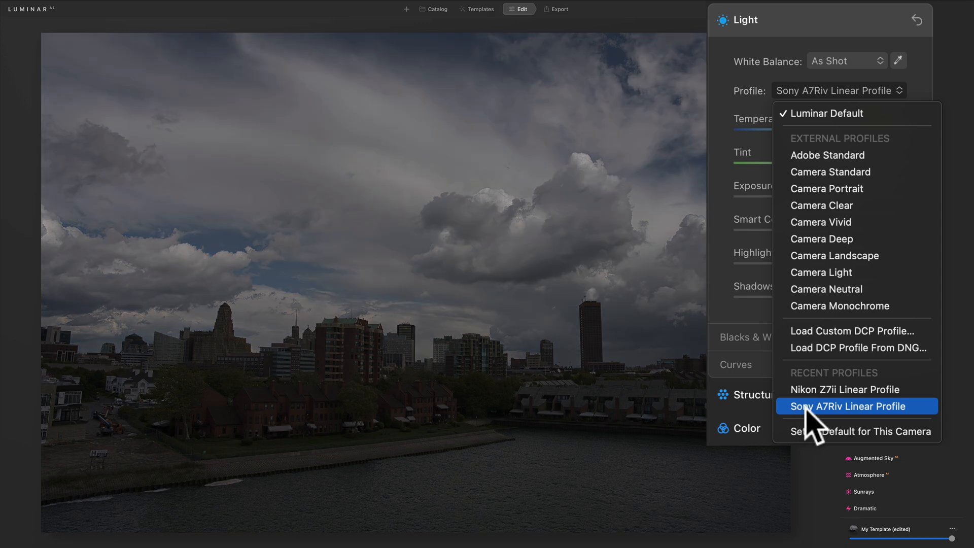
{"action": "left_click", "coordinate": [856, 406]}
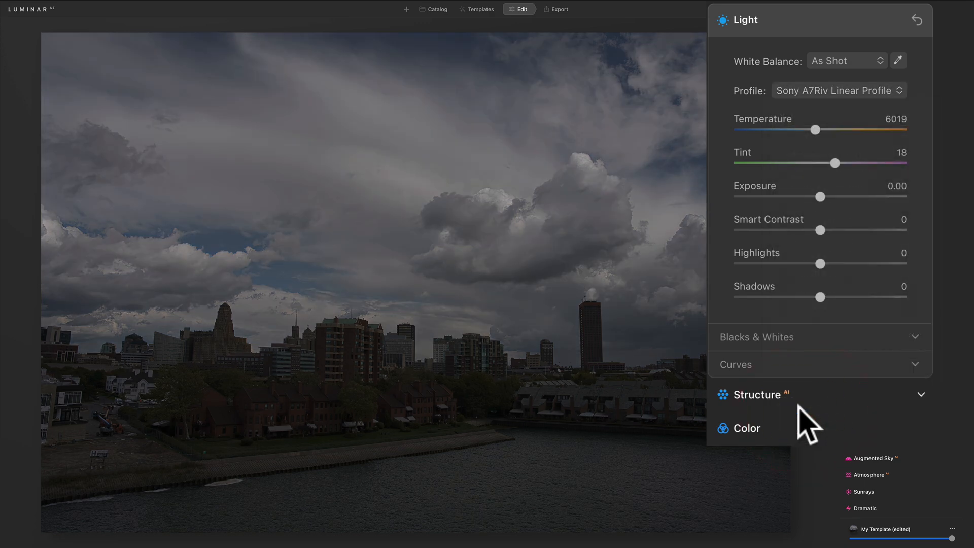